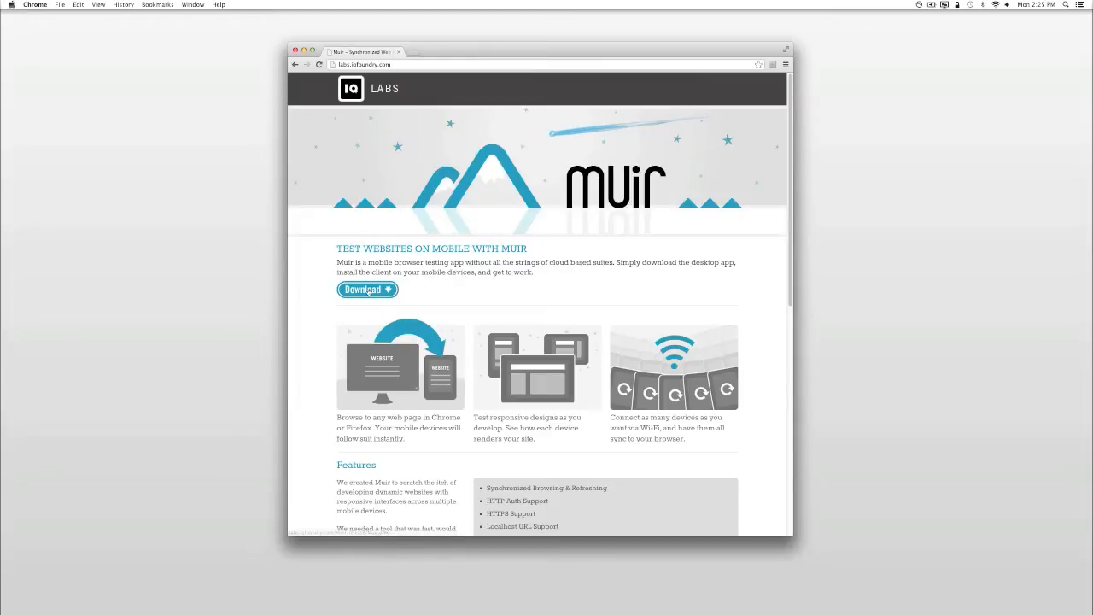
- Download the Muir desktop disk image from the 'Test websites on mobile with Muir' page
click(367, 289)
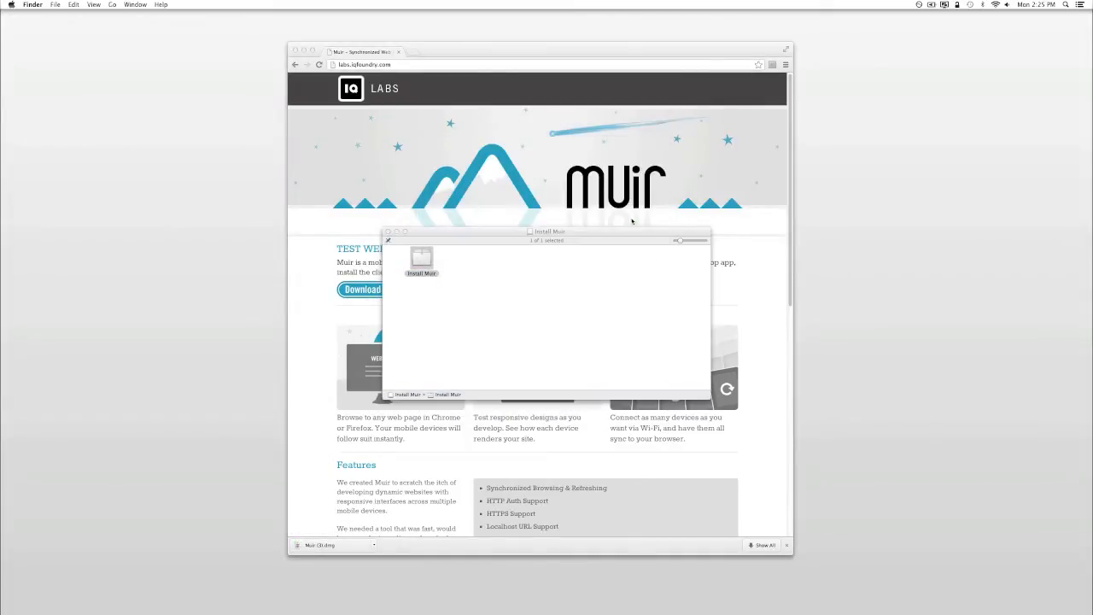
mouse_move(616, 220)
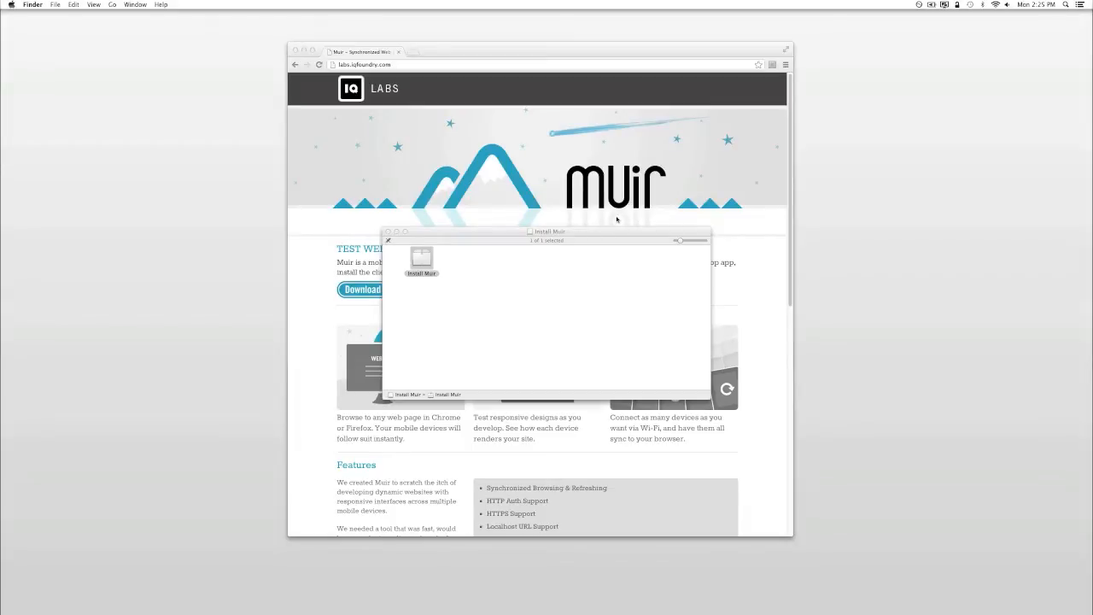
- Launch Install Muir from the disk image, confirming the downloaded-app security warning
double_click(420, 257)
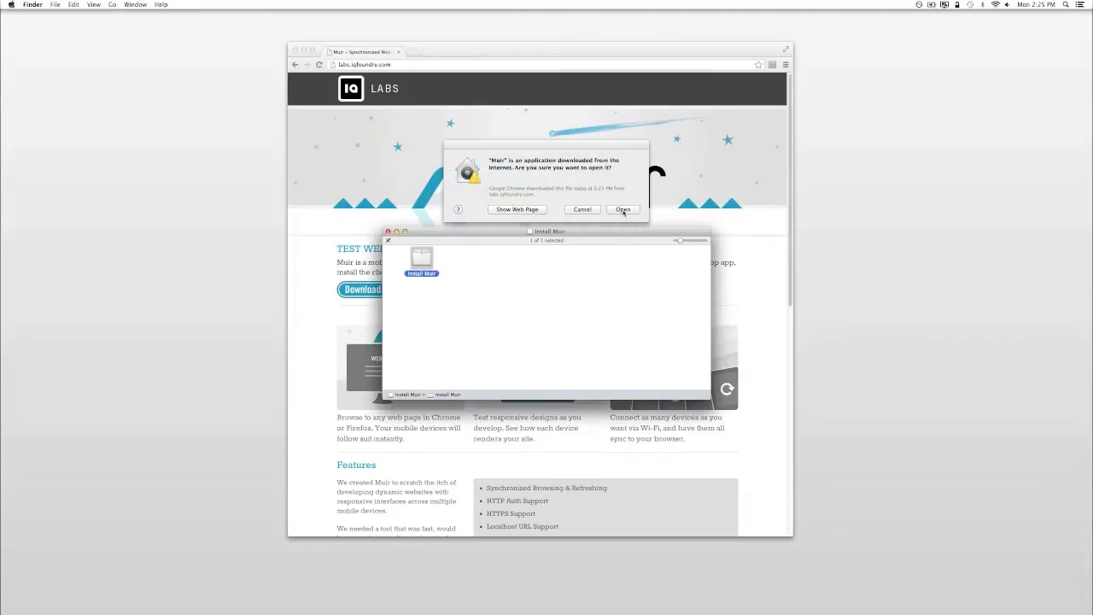
click(622, 209)
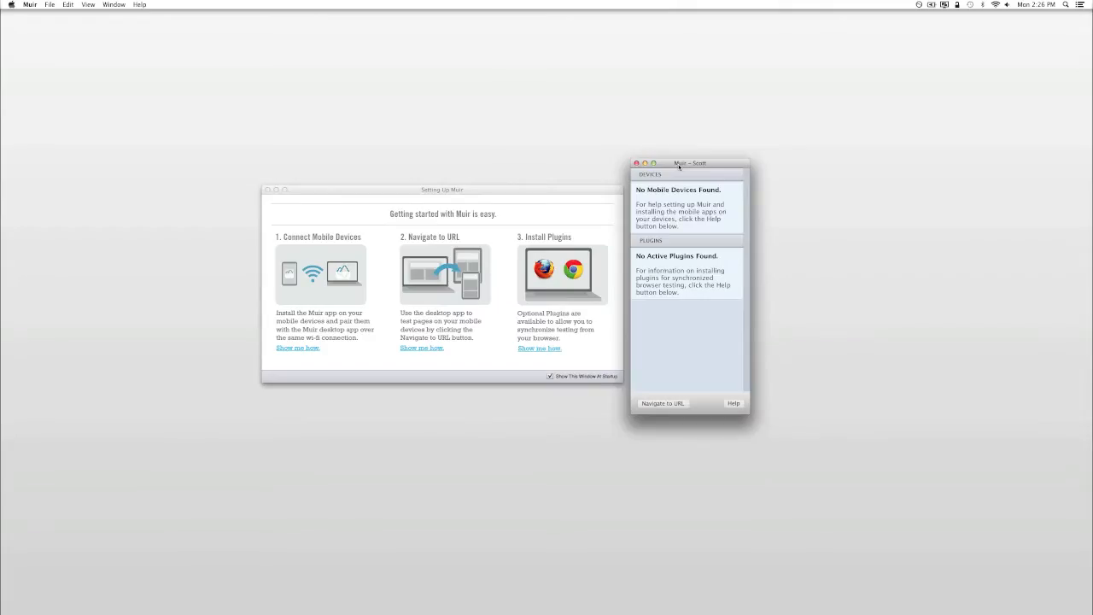